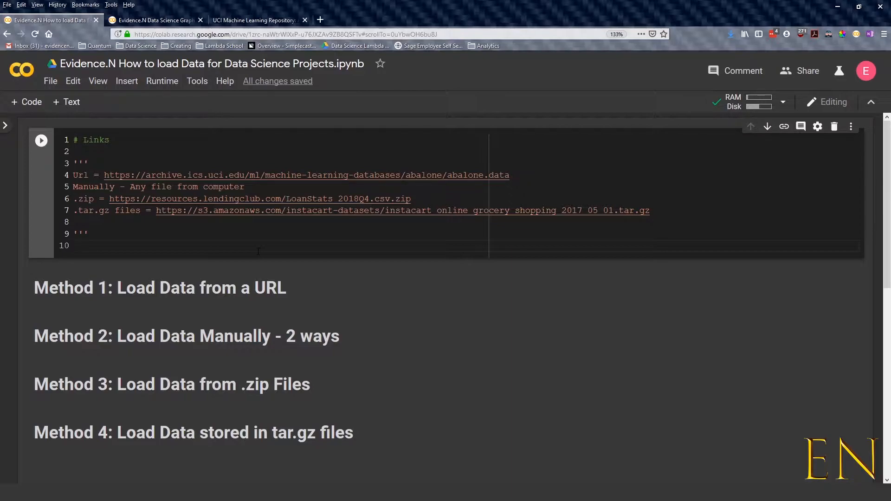
Add US Alcohol Consumption.csv to the session files through the Files sidebar's Upload button
{"action": "scroll", "scroll_direction": "down", "scroll_amount": 3}
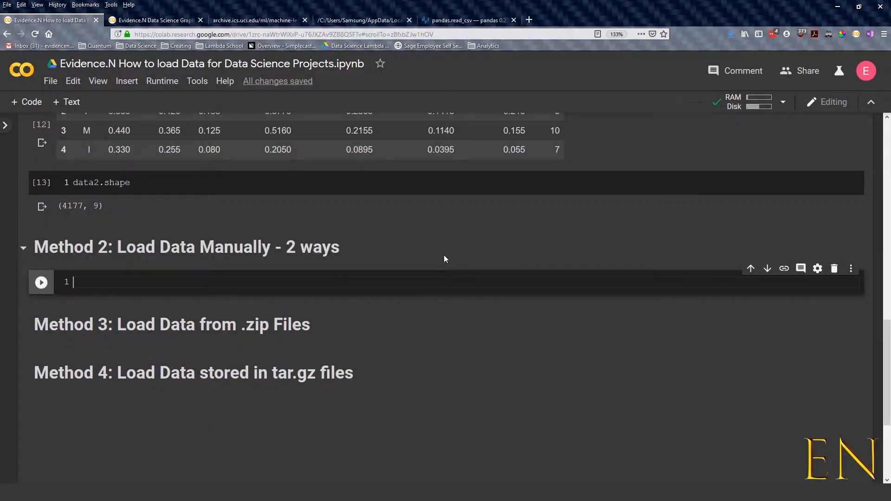
{"action": "left_click", "coordinate": [5, 126]}
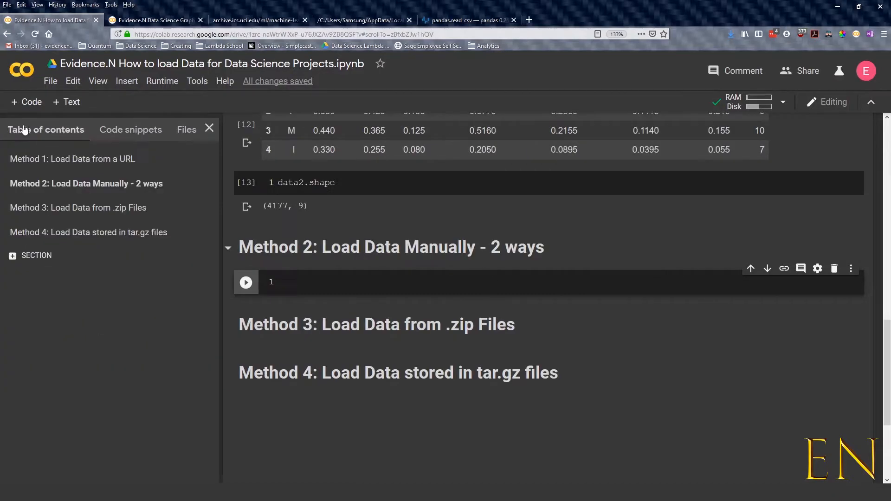
{"action": "left_click", "coordinate": [186, 130]}
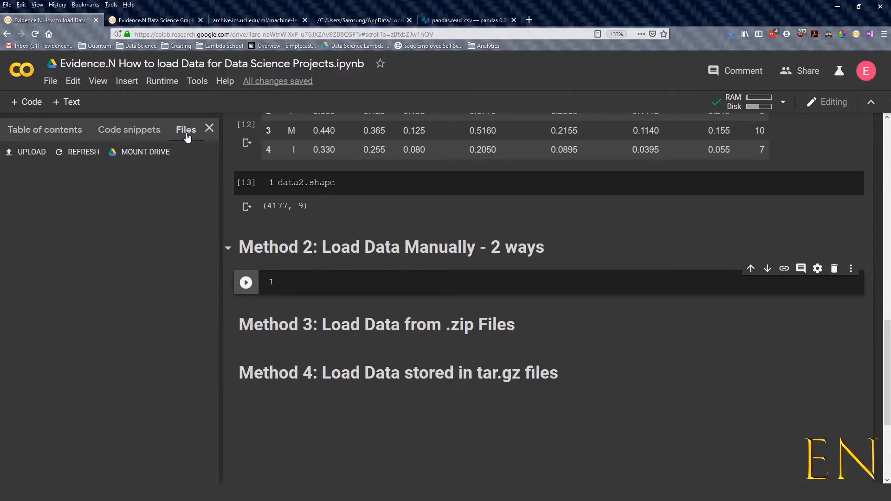
{"action": "left_click", "coordinate": [82, 151]}
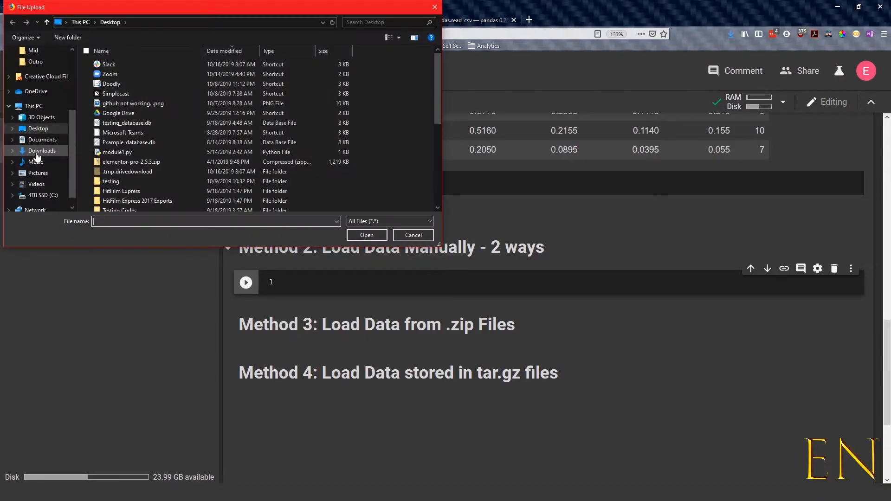
{"action": "left_click", "coordinate": [412, 235]}
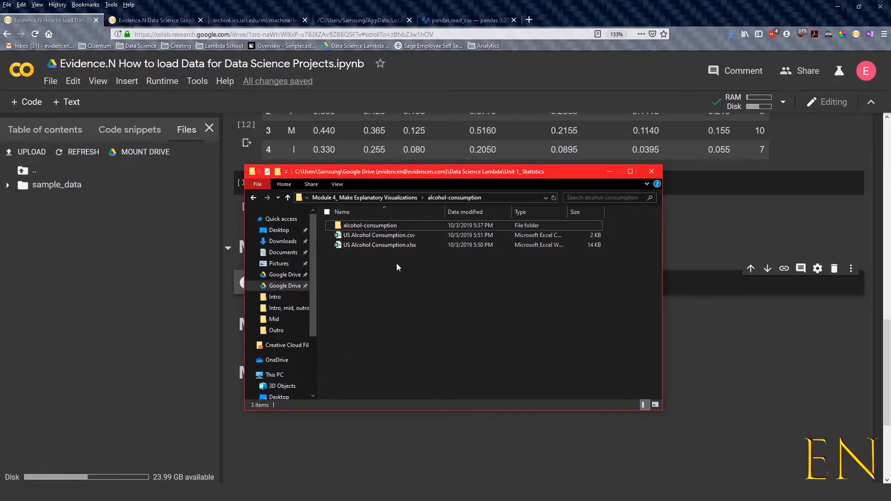
{"action": "left_click", "coordinate": [379, 235]}
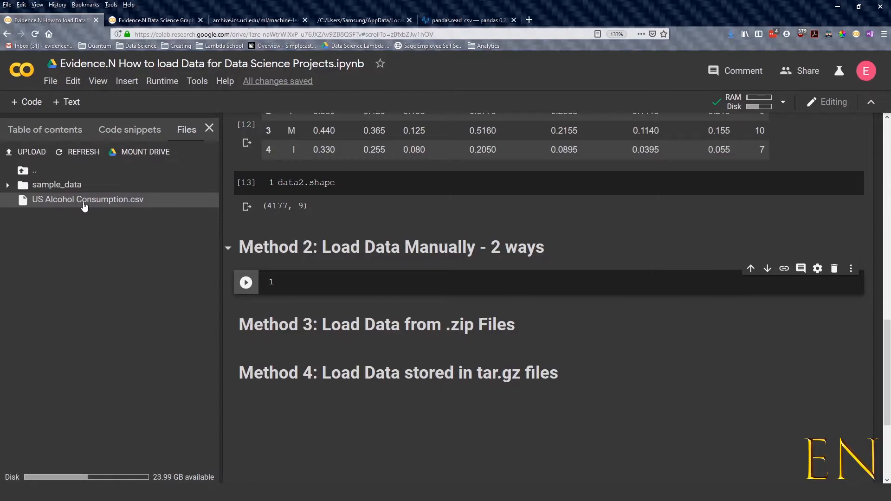
{"action": "mouse_move", "coordinate": [90, 206]}
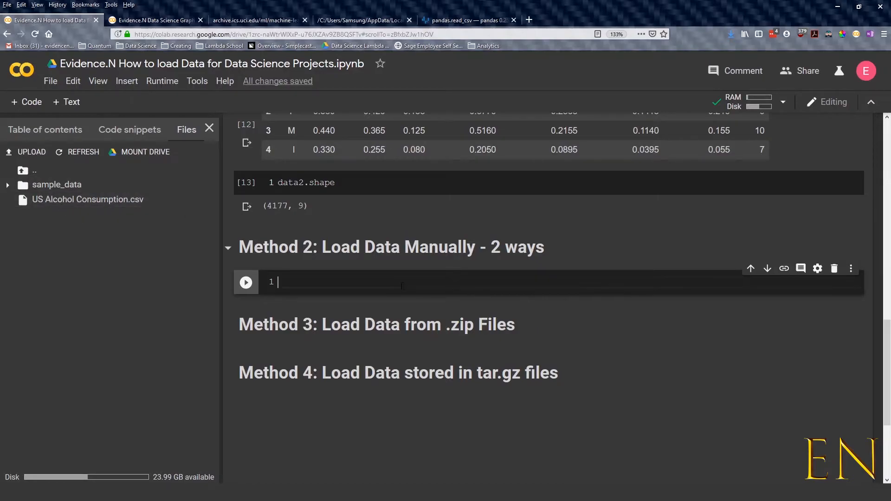
Write alcohol = pd.read_csv('US Alcohol Consumption.csv') with alcohol.head() in the Method 2 cell
{"action": "type", "text": "pd"}
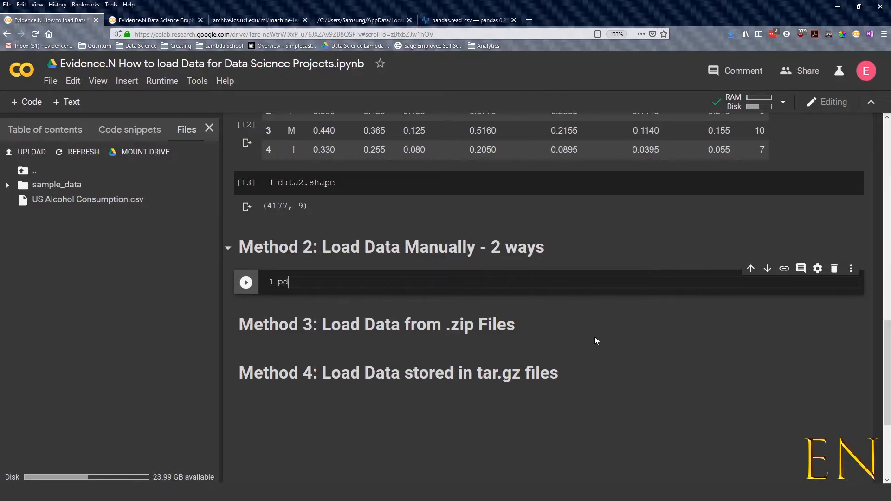
{"action": "key", "text": "BackSpace"}
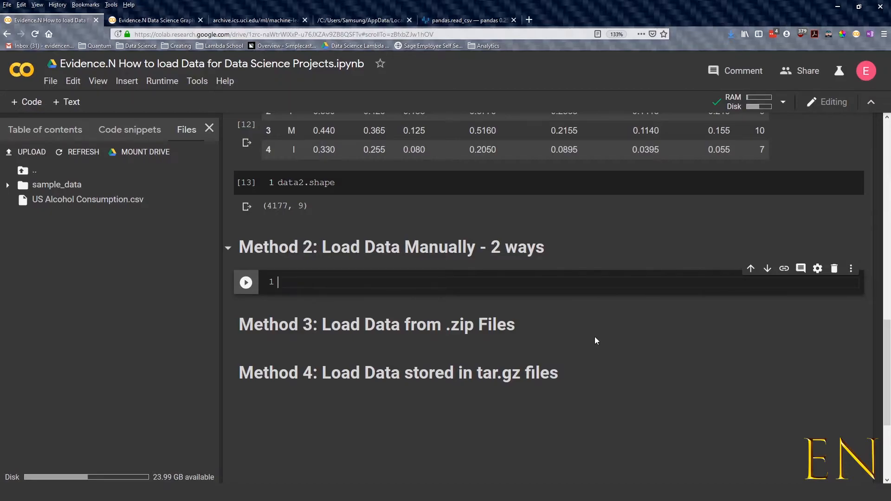
{"action": "type", "text": "alcohol ="}
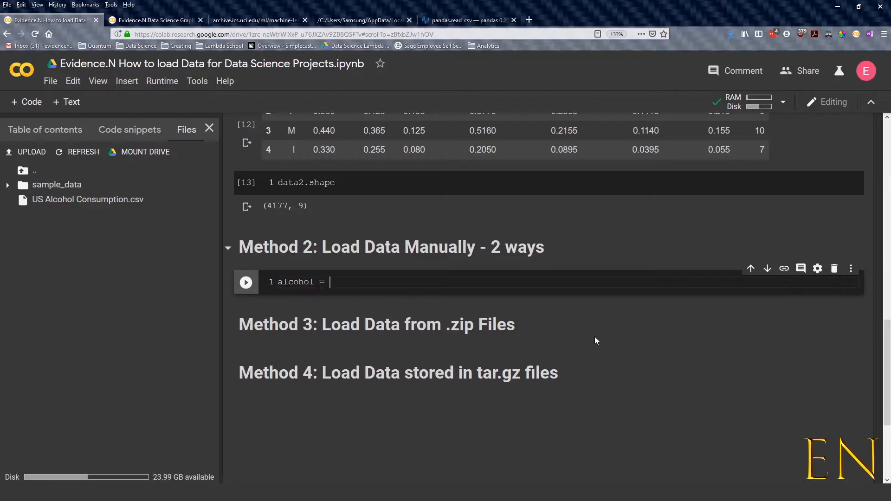
{"action": "type", "text": "pd.read"}
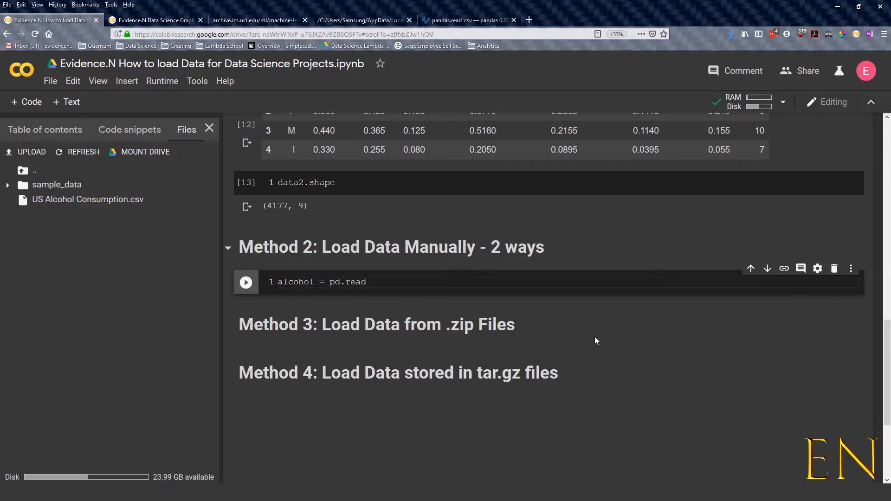
{"action": "type", "text": "_csv()"}
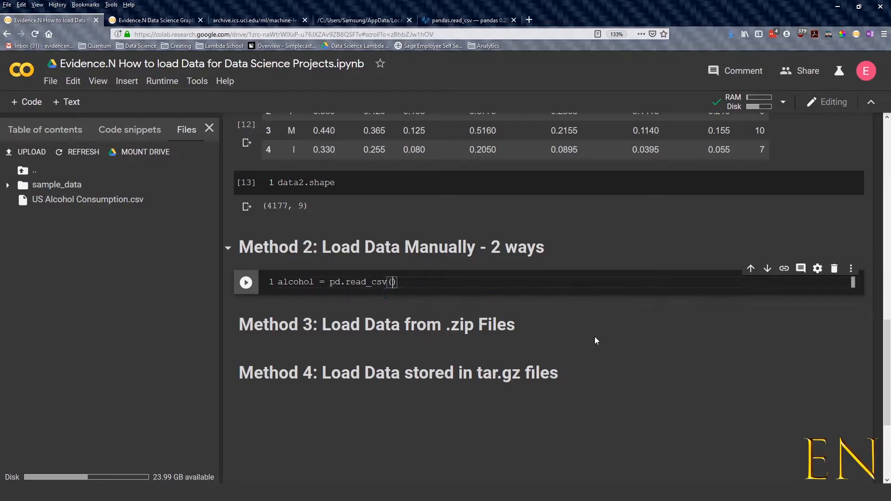
{"action": "type", "text": "'US Alcohol Consumption.csv"}
{"action": "type", "text": "alcohol.head()"}
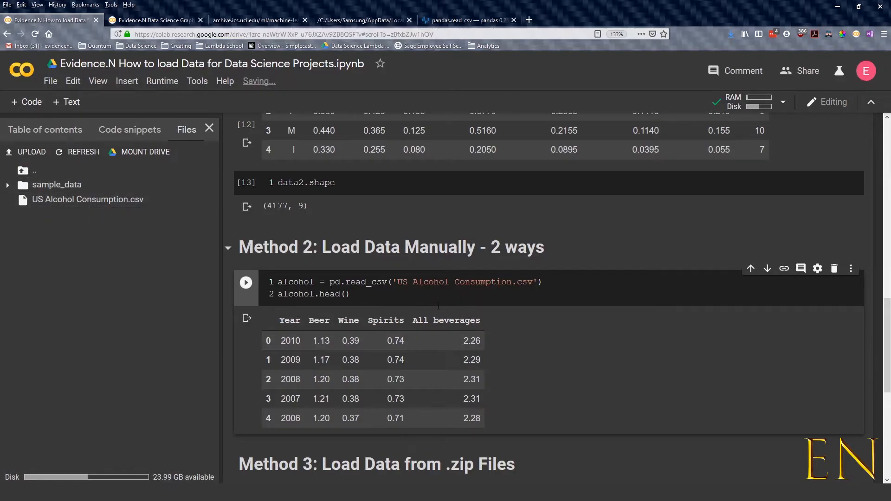
Begin a new cell with the line from google.colab import, leaving the files name off
{"action": "scroll", "scroll_direction": "down", "scroll_amount": 3}
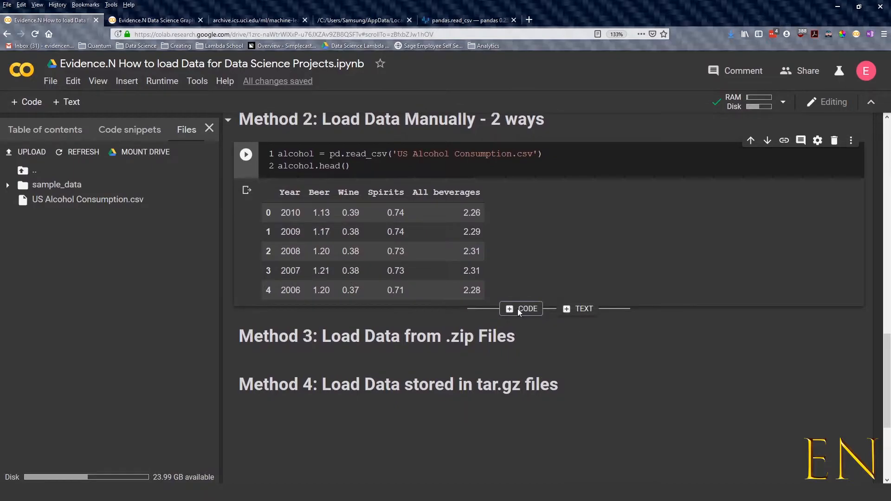
{"action": "mouse_move", "coordinate": [520, 308]}
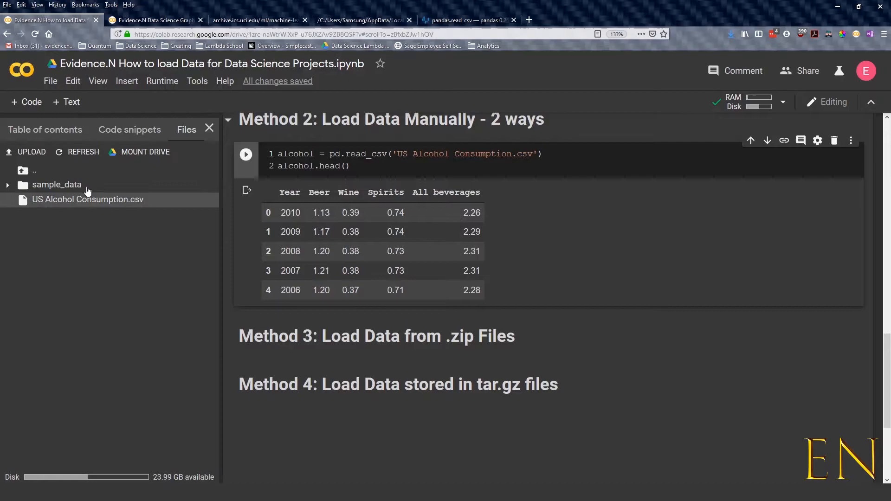
{"action": "left_click", "coordinate": [245, 154]}
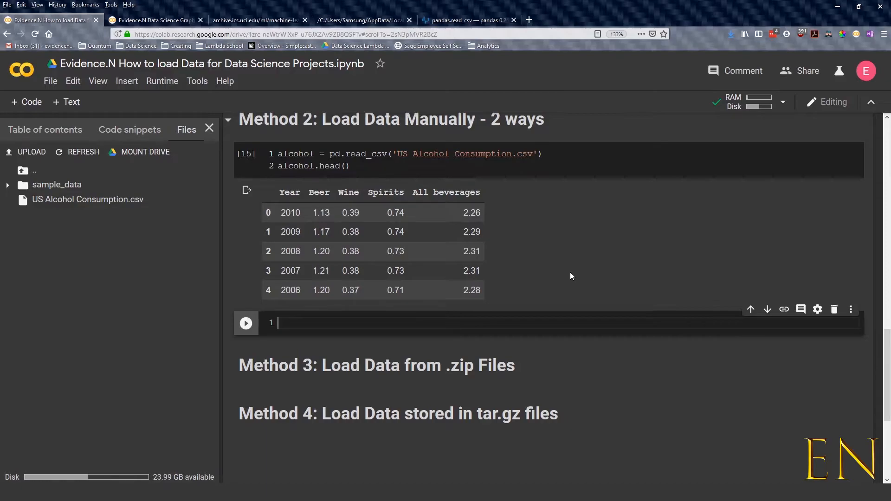
{"action": "type", "text": "from google"}
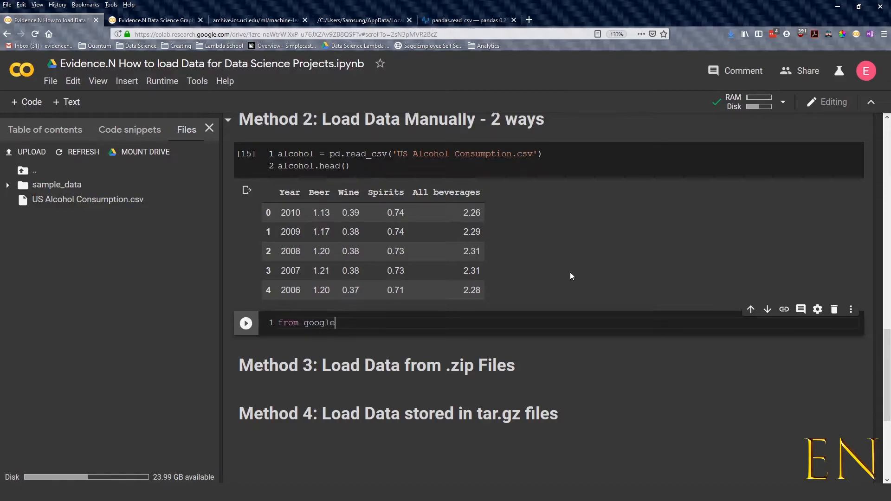
{"action": "type", "text": ".colab impor"}
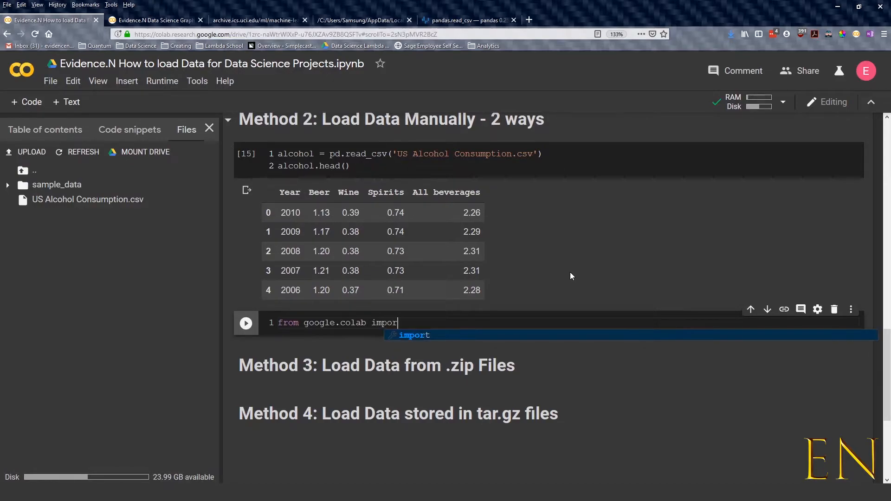
{"action": "type", "text": "t files"}
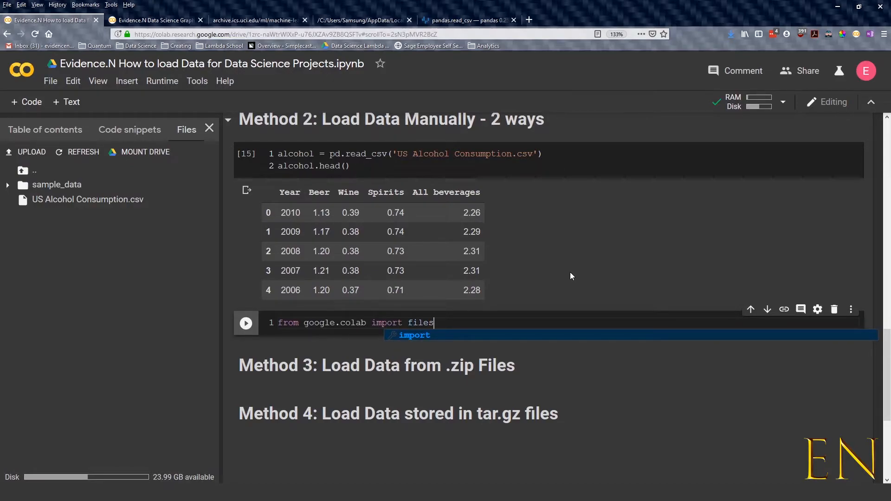
{"action": "key", "text": "BackSpace"}
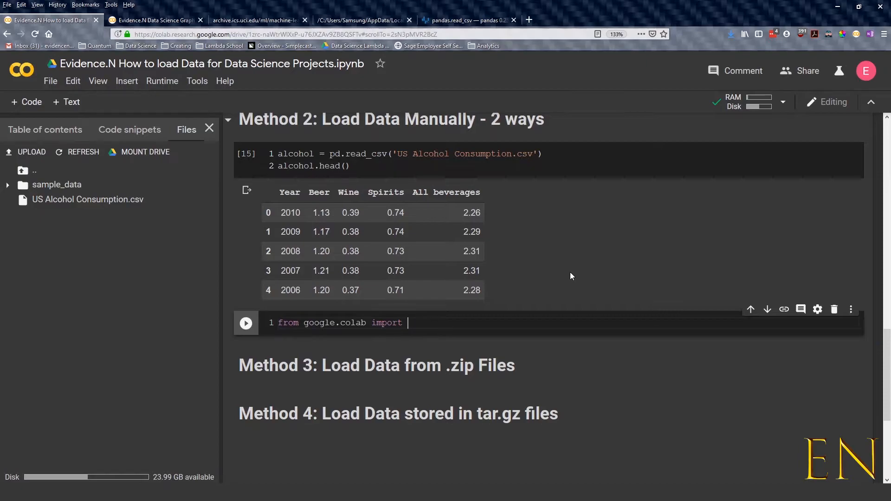
{"action": "key", "text": "enter"}
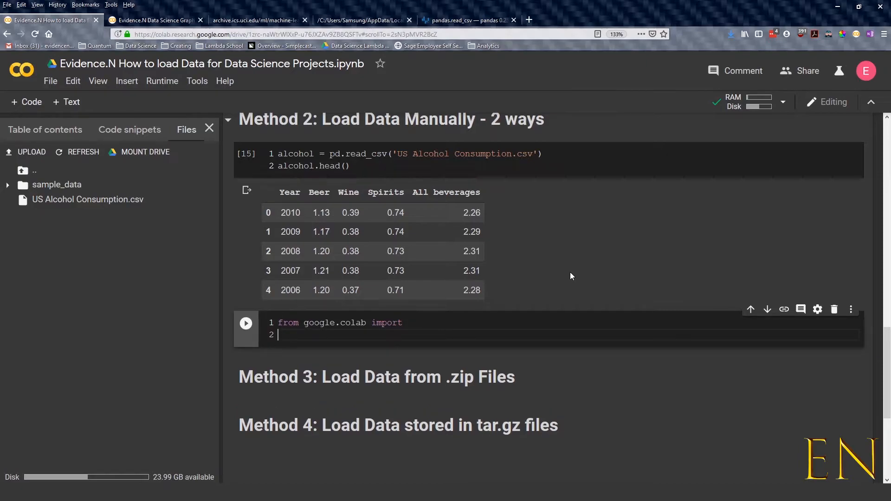
Add upload = files.upload(), run it into a SyntaxError, then complete the import with files
{"action": "type", "text": "upload"}
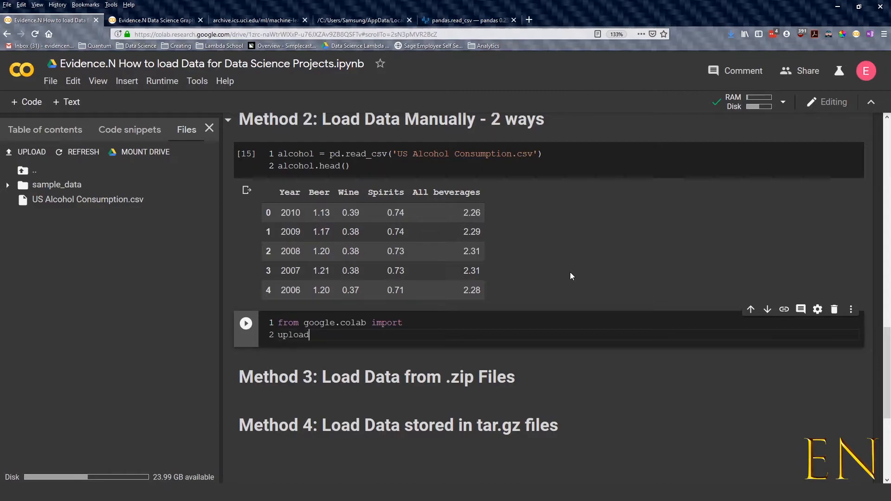
{"action": "type", "text": "= files.upload"}
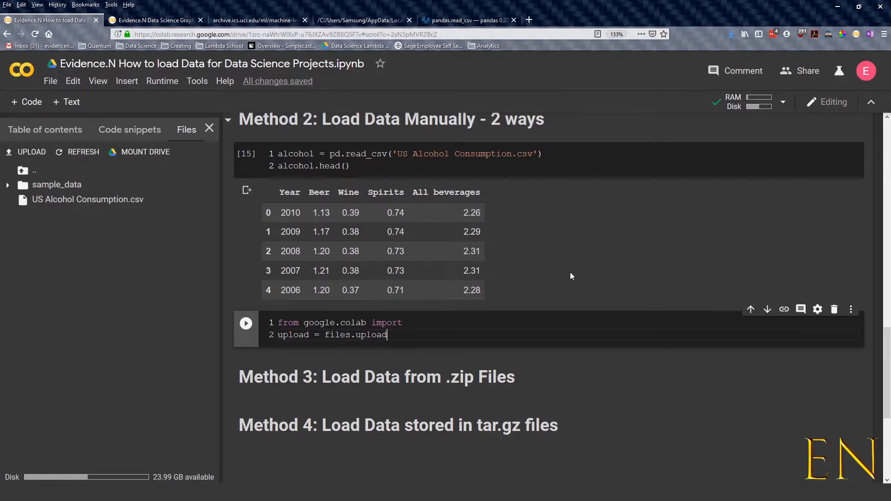
{"action": "type", "text": "()"}
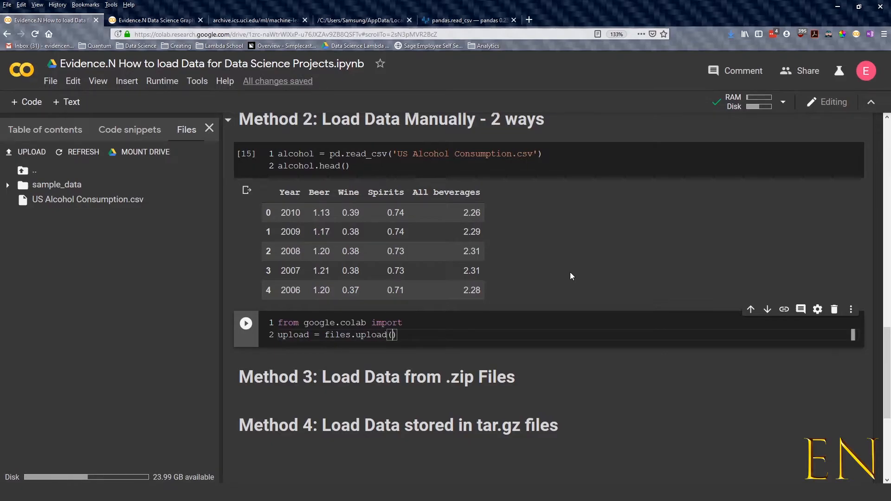
{"action": "left_click", "coordinate": [246, 323]}
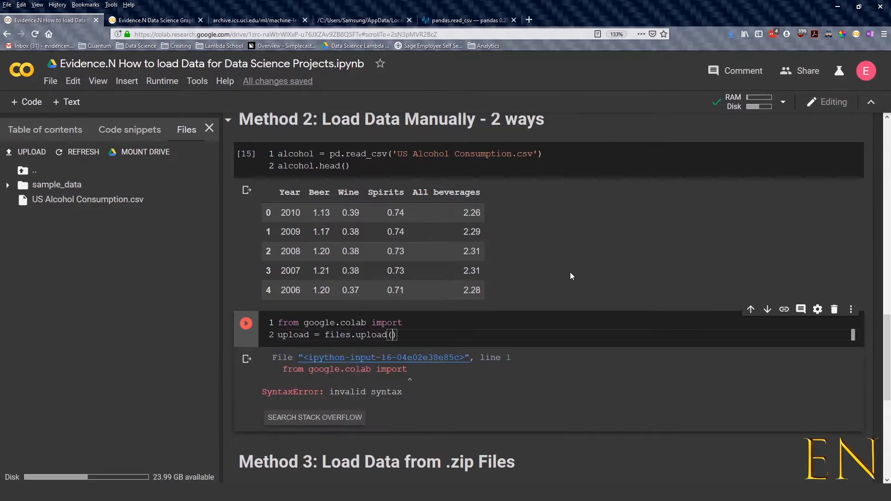
{"action": "type", "text": "files"}
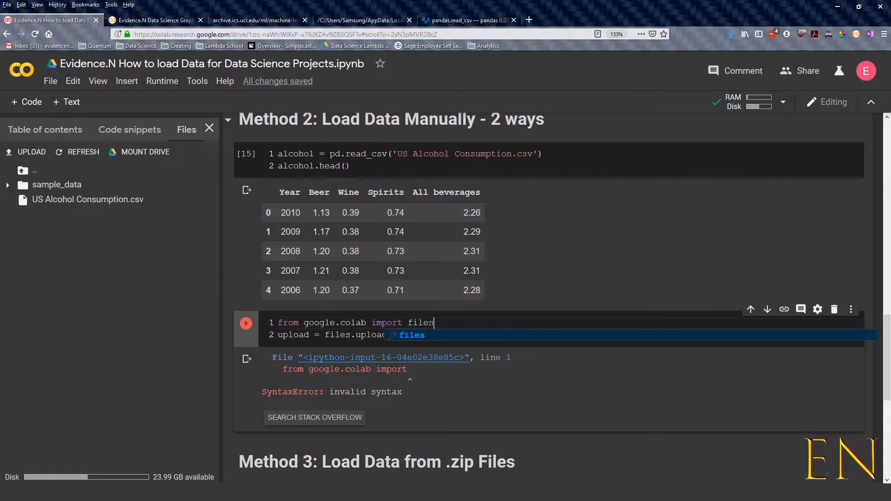
Run the upload cell and pick US Alcohol Consumption.csv, saved as US Alcohol Consumption (1).csv
{"action": "left_click", "coordinate": [246, 323]}
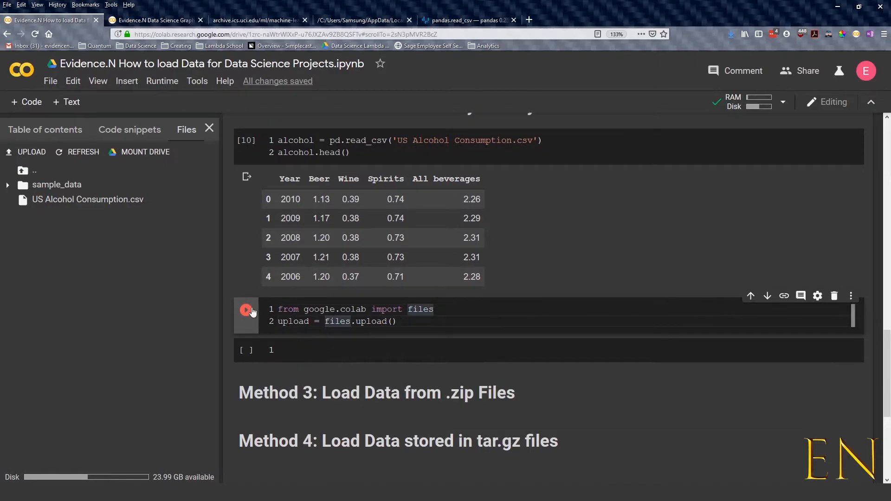
{"action": "left_click", "coordinate": [246, 311]}
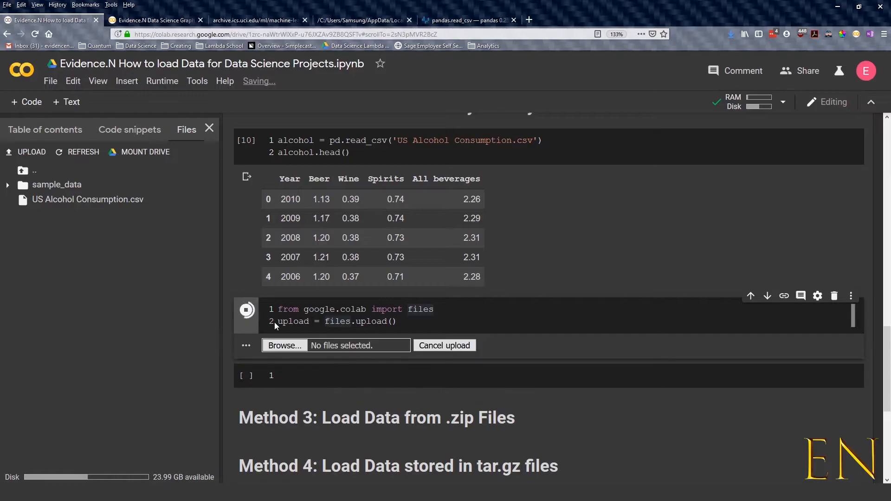
{"action": "left_click", "coordinate": [284, 346]}
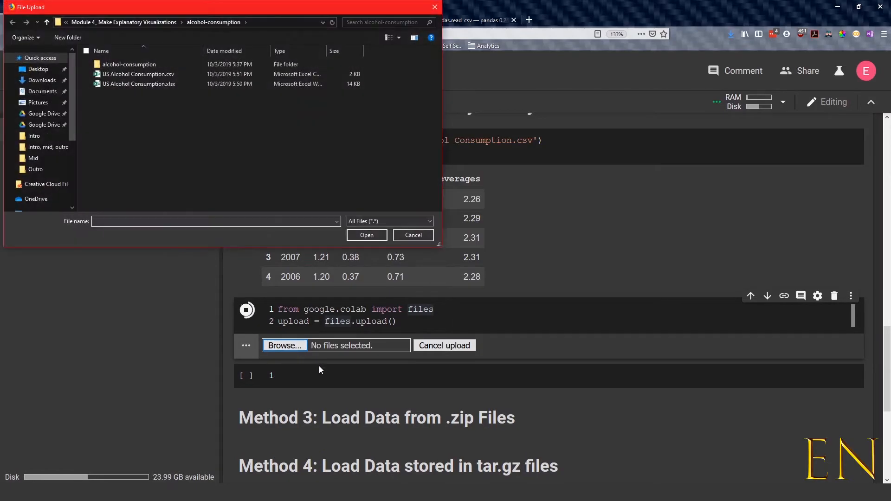
{"action": "left_click", "coordinate": [137, 74]}
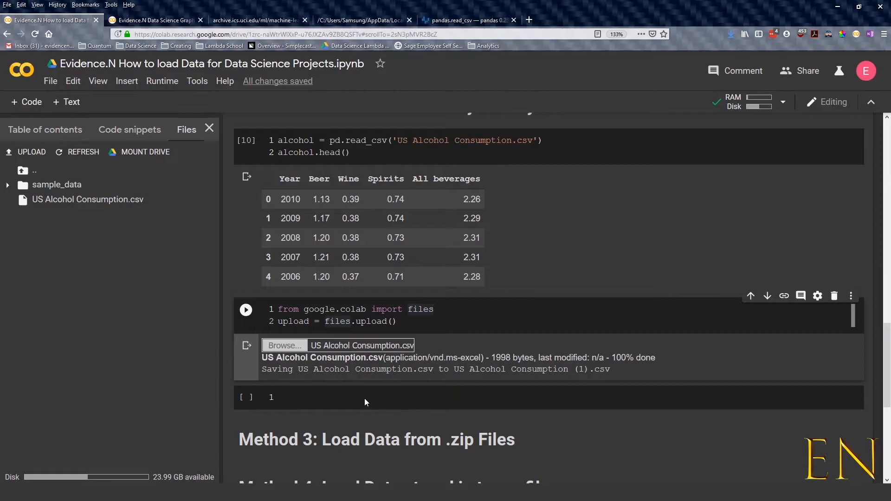
{"action": "left_click", "coordinate": [364, 397]}
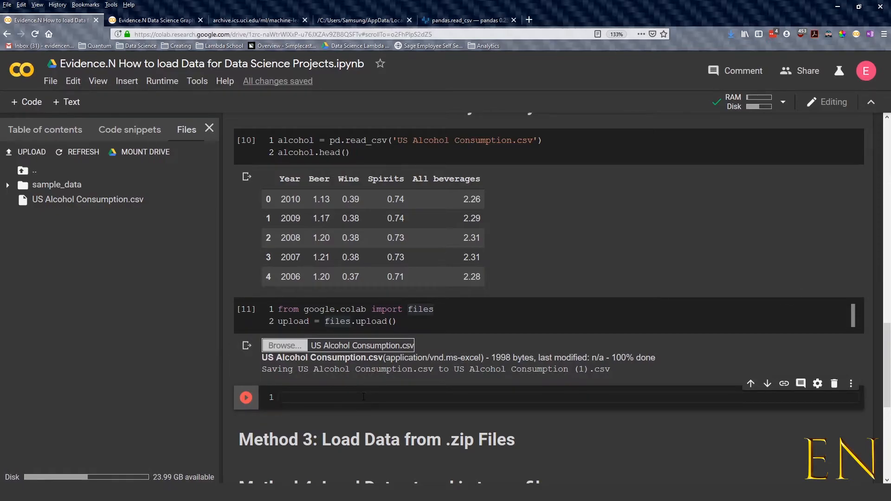
Read US Alcohol Consumption (1).csv into alcohol2 and show alcohol2.head()
{"action": "type", "text": "alcohol2 = pd.rea"}
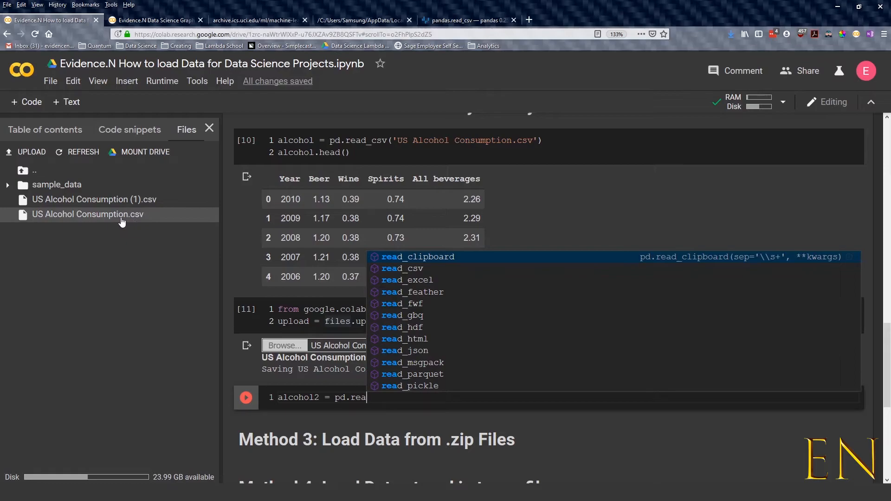
{"action": "mouse_move", "coordinate": [107, 225]}
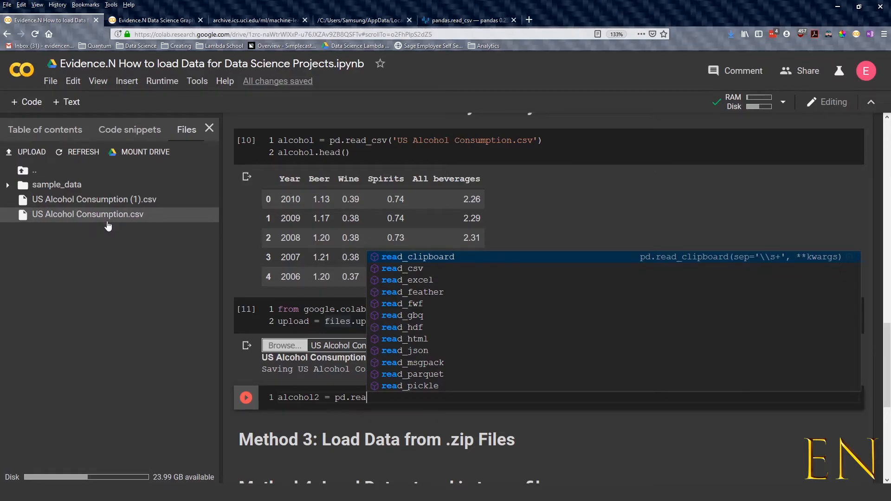
{"action": "mouse_move", "coordinate": [105, 201]}
{"action": "type", "text": "d_csv('US Alcohol Consumption (1).csv')"}
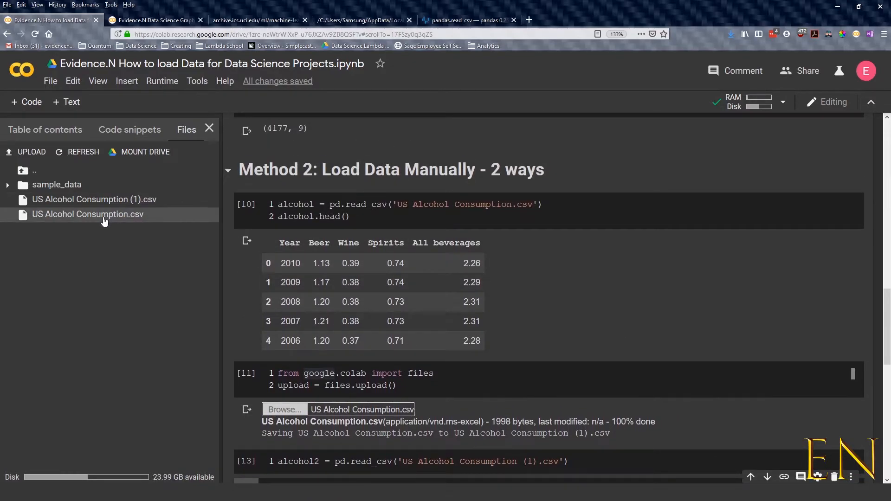
{"action": "scroll", "scroll_direction": "down", "scroll_amount": 3}
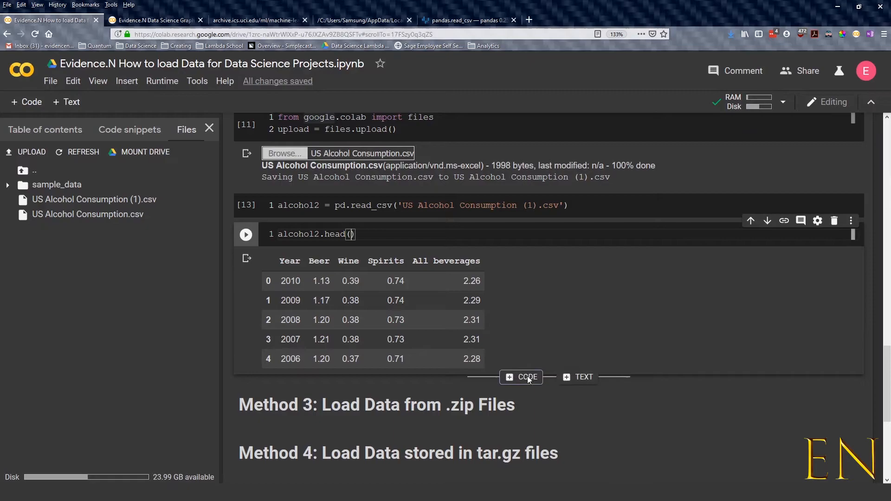
Insert a new code cell holding the drive.mount snippet via MOUNT DRIVE
{"action": "left_click", "coordinate": [521, 377]}
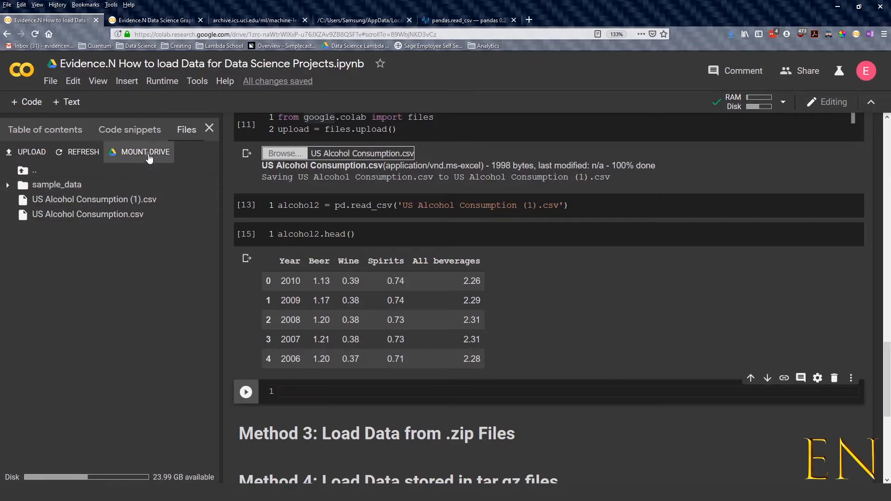
{"action": "left_click", "coordinate": [145, 152]}
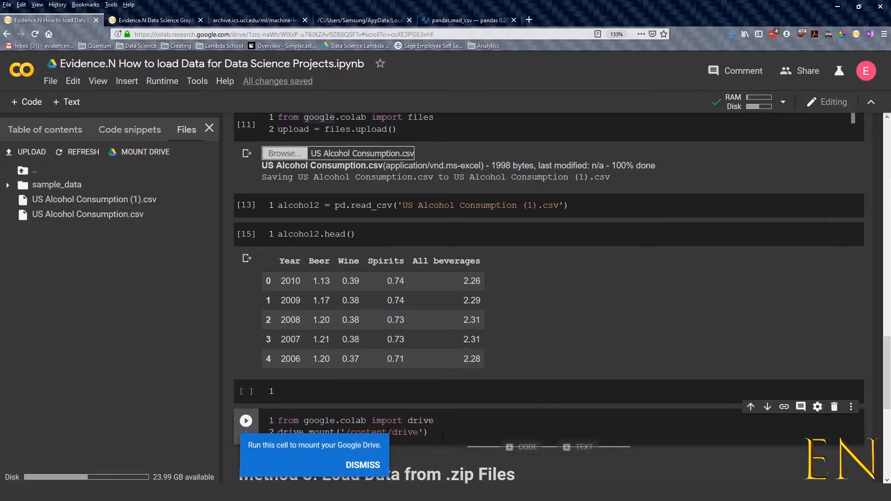
{"action": "left_click", "coordinate": [362, 465]}
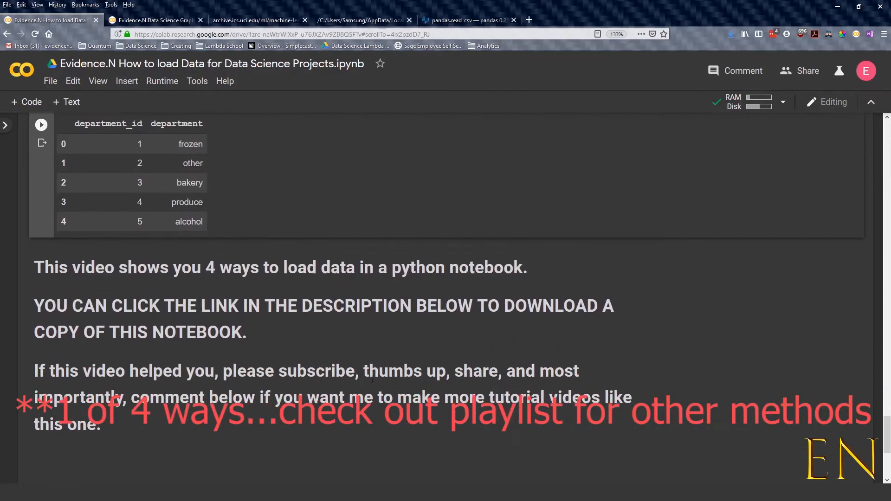
{"action": "scroll", "scroll_direction": "down", "scroll_amount": 3}
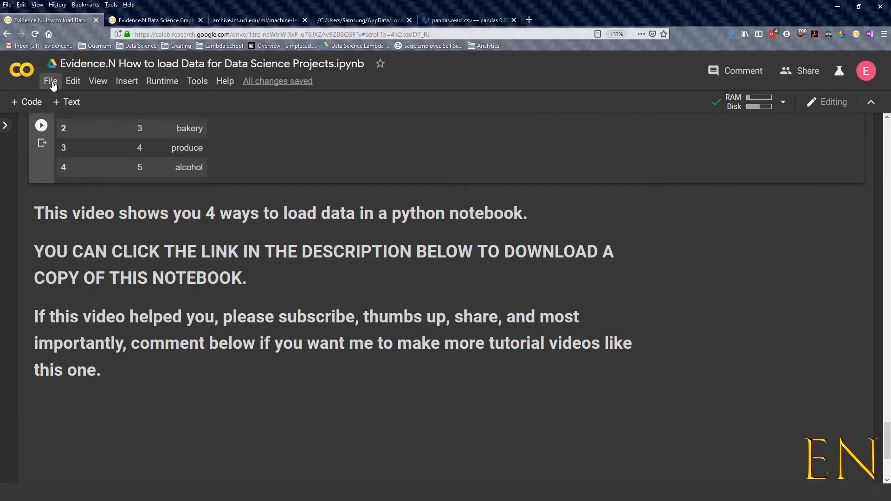
{"action": "left_click", "coordinate": [51, 81]}
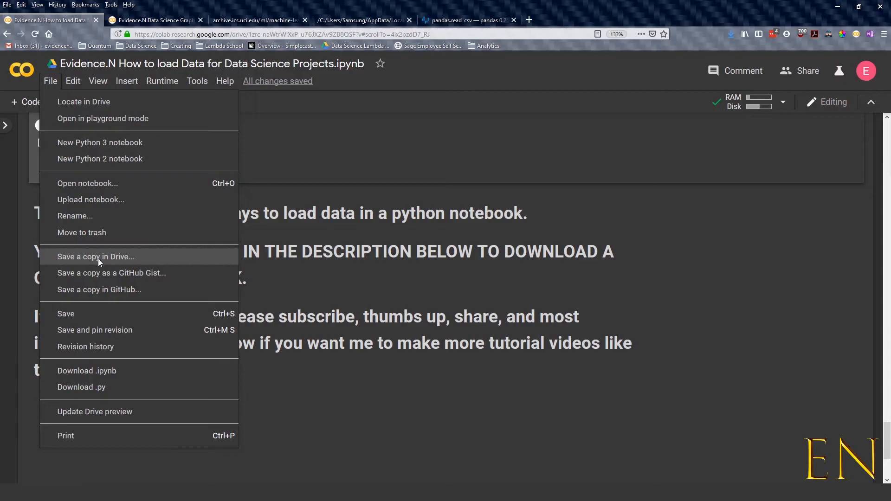
{"action": "mouse_move", "coordinate": [93, 108]}
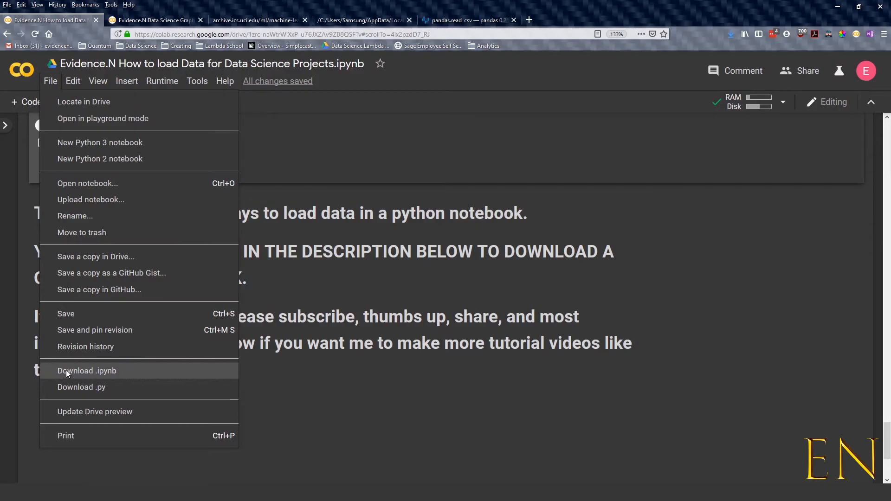
{"action": "mouse_move", "coordinate": [122, 374]}
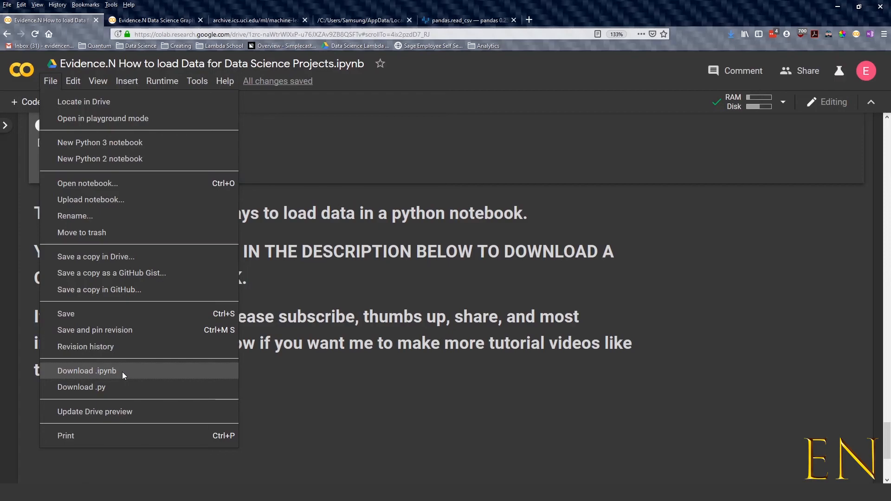
{"action": "mouse_move", "coordinate": [466, 194]}
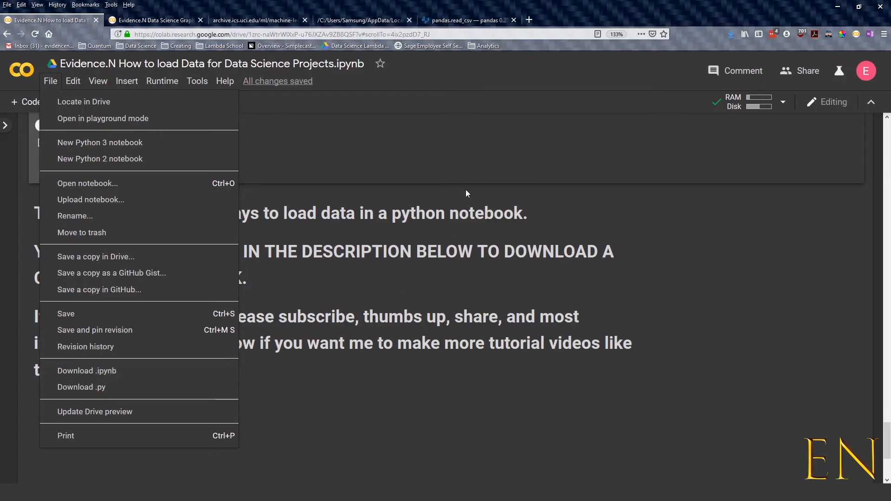
{"action": "left_click", "coordinate": [225, 81]}
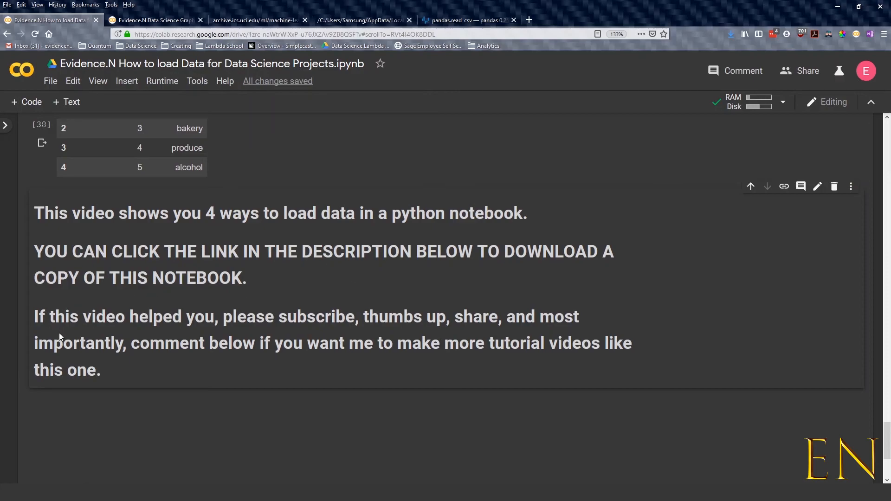
{"action": "mouse_move", "coordinate": [306, 338]}
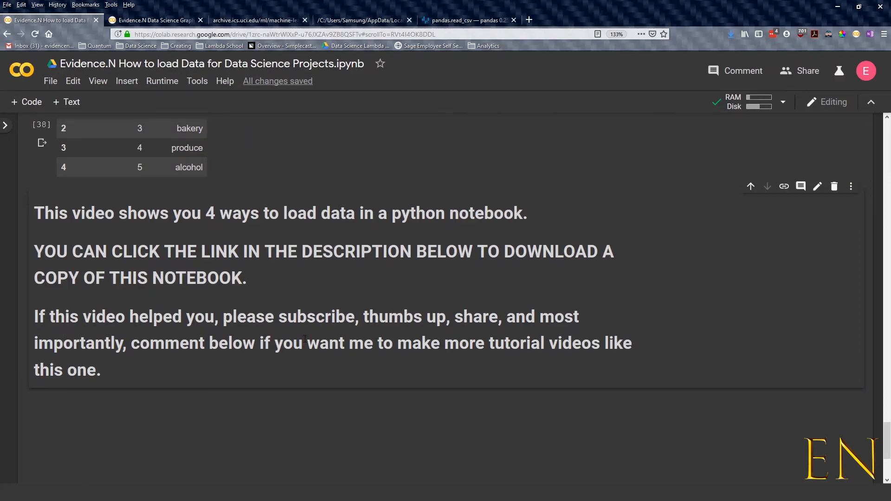